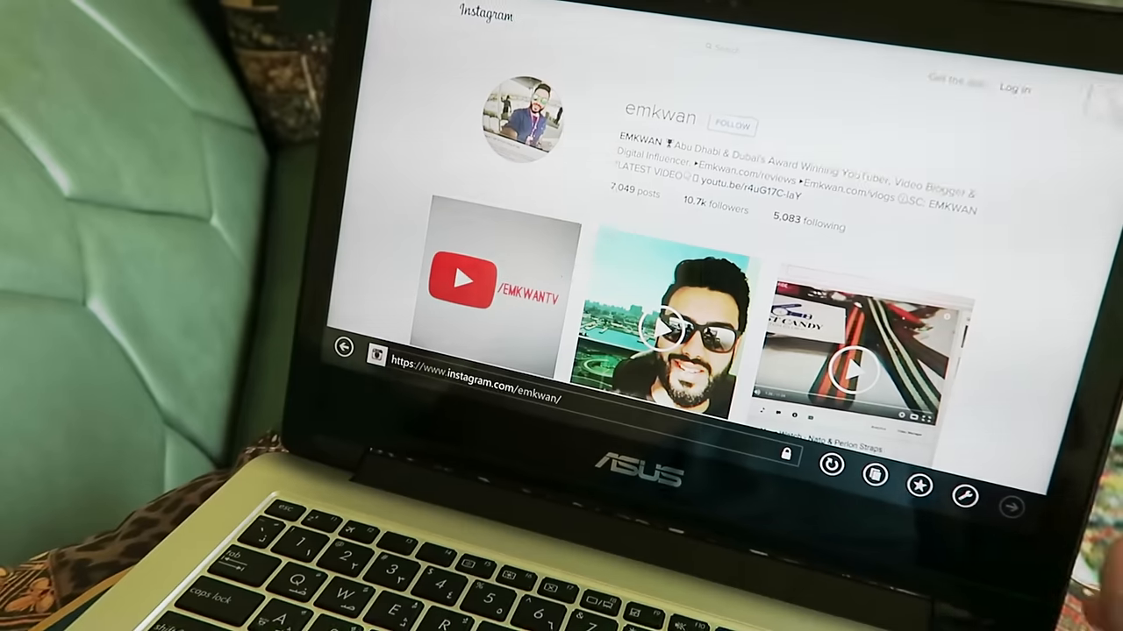
# Show all installed apps sorted by name and browse the Windows System entries
pyautogui.scroll(-3)
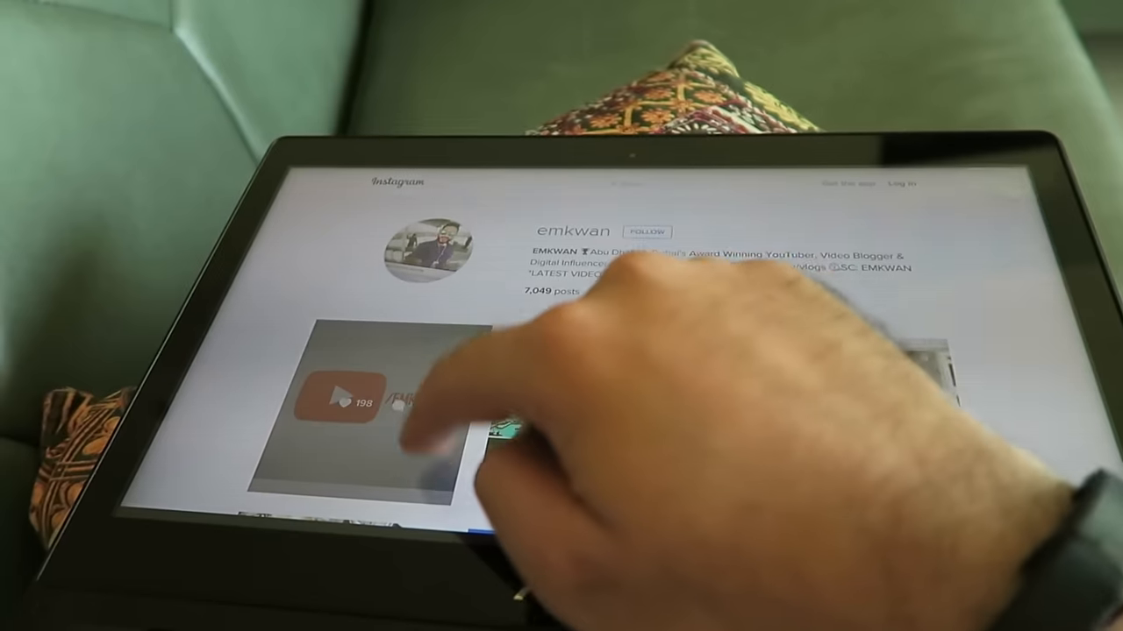
pyautogui.click(377, 407)
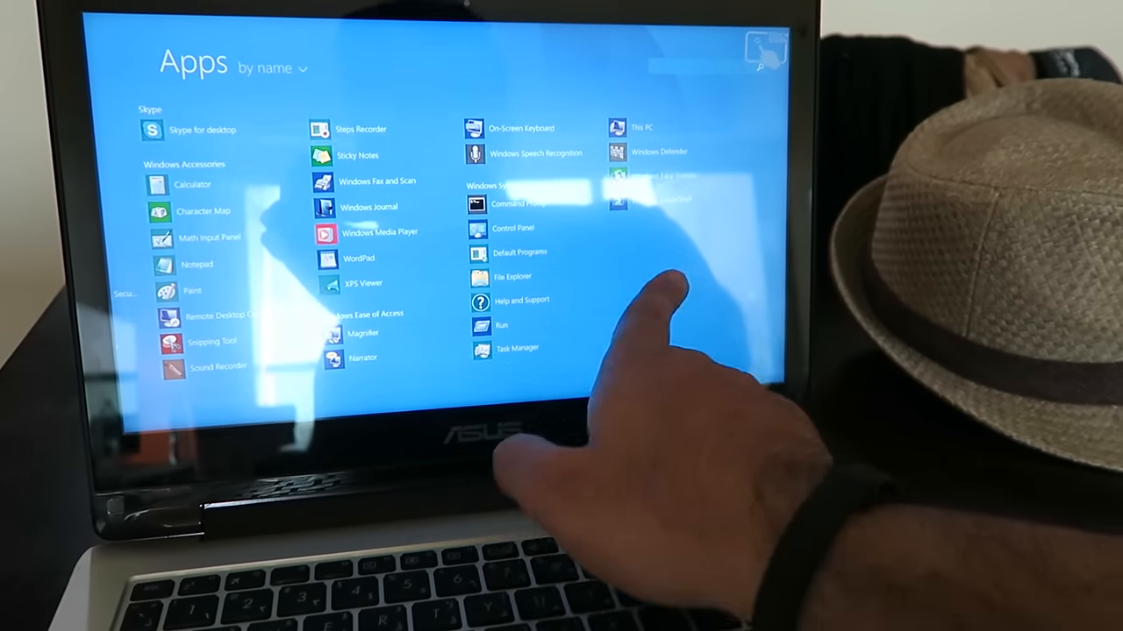
pyautogui.click(272, 68)
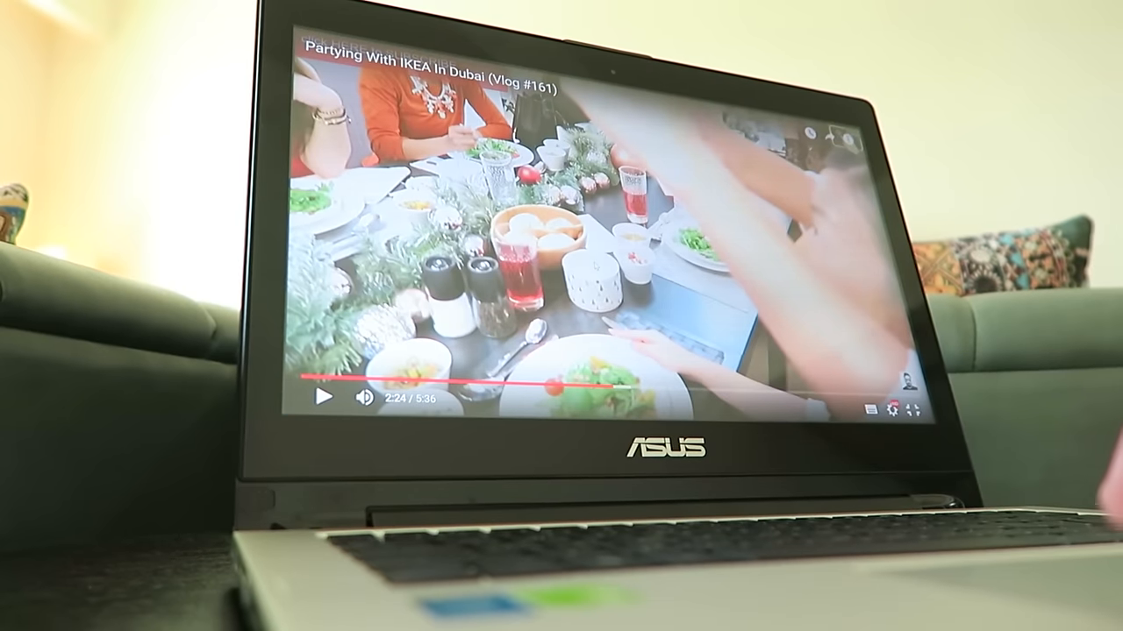
# Play the Partying With IKEA in Dubai vlog and return to the YouTube home recommendations
pyautogui.click(321, 397)
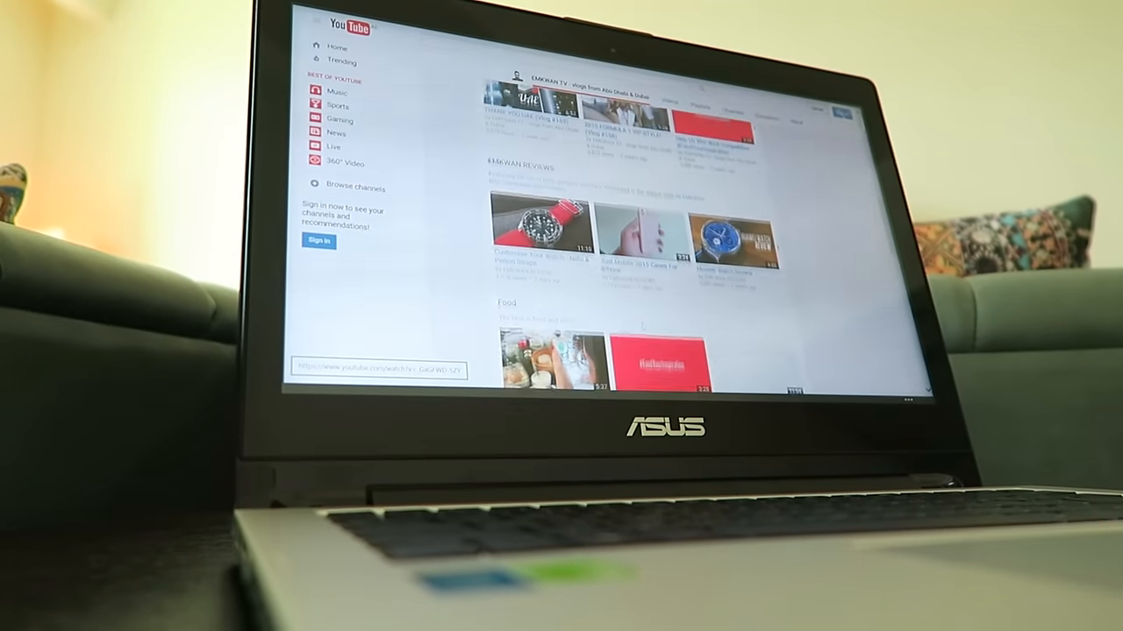
pyautogui.scroll(-3)
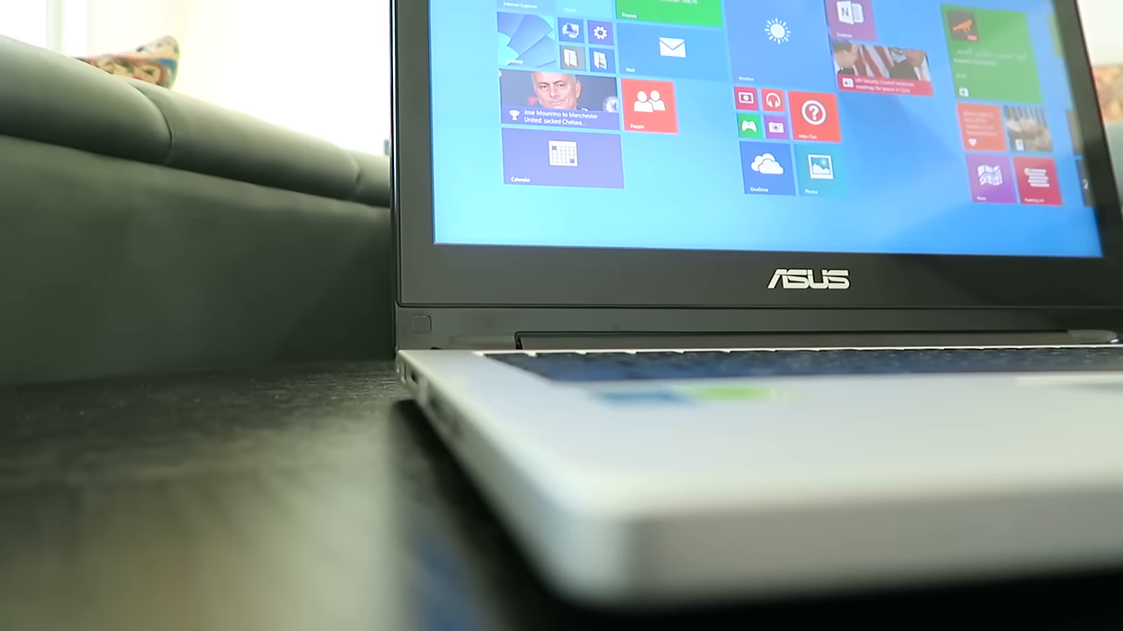
# Switch from the Start screen to the Instagram profile and scroll to its Load More button
pyautogui.hscroll(3)
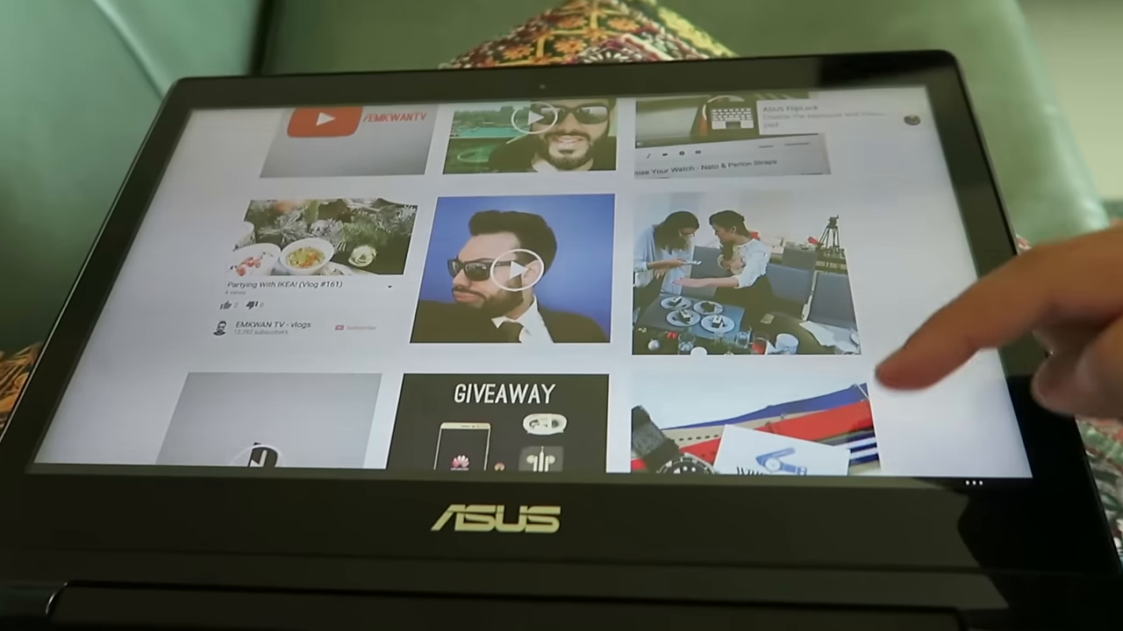
pyautogui.scroll(-3)
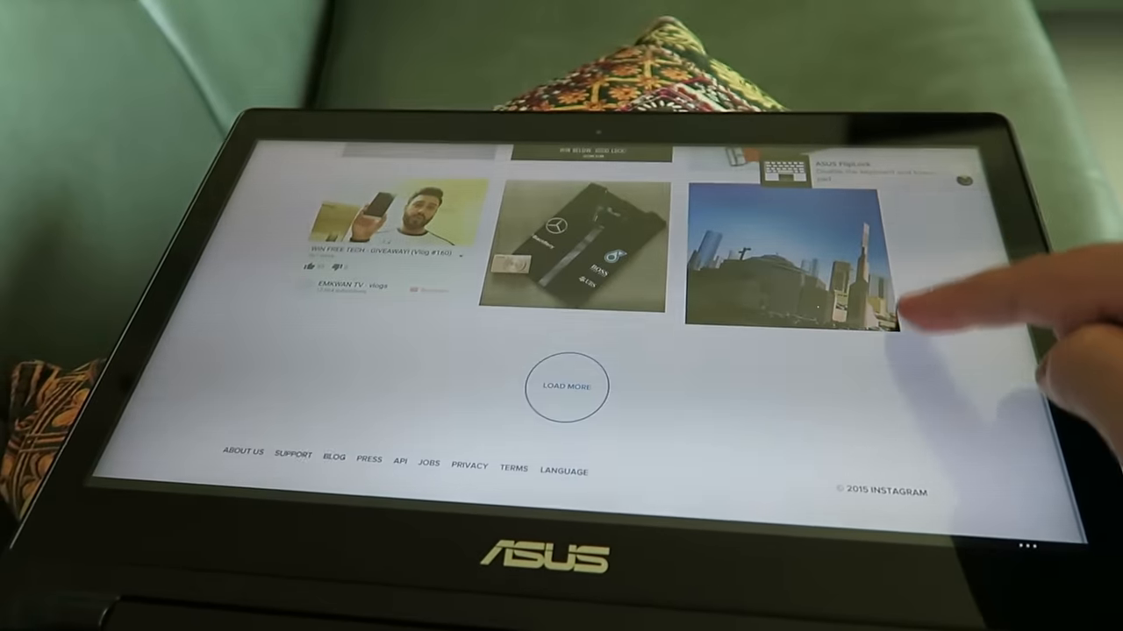